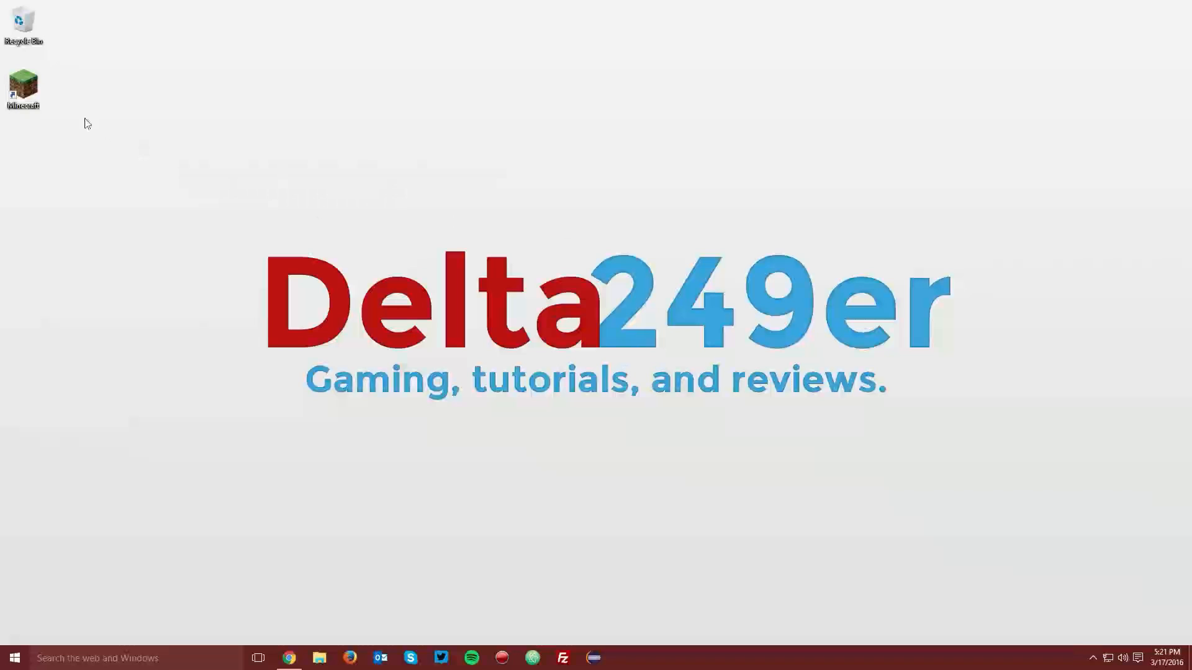
Step: Launch Minecraft, keep the default profile on release 1.9, save it and start the game
double_click(22, 85)
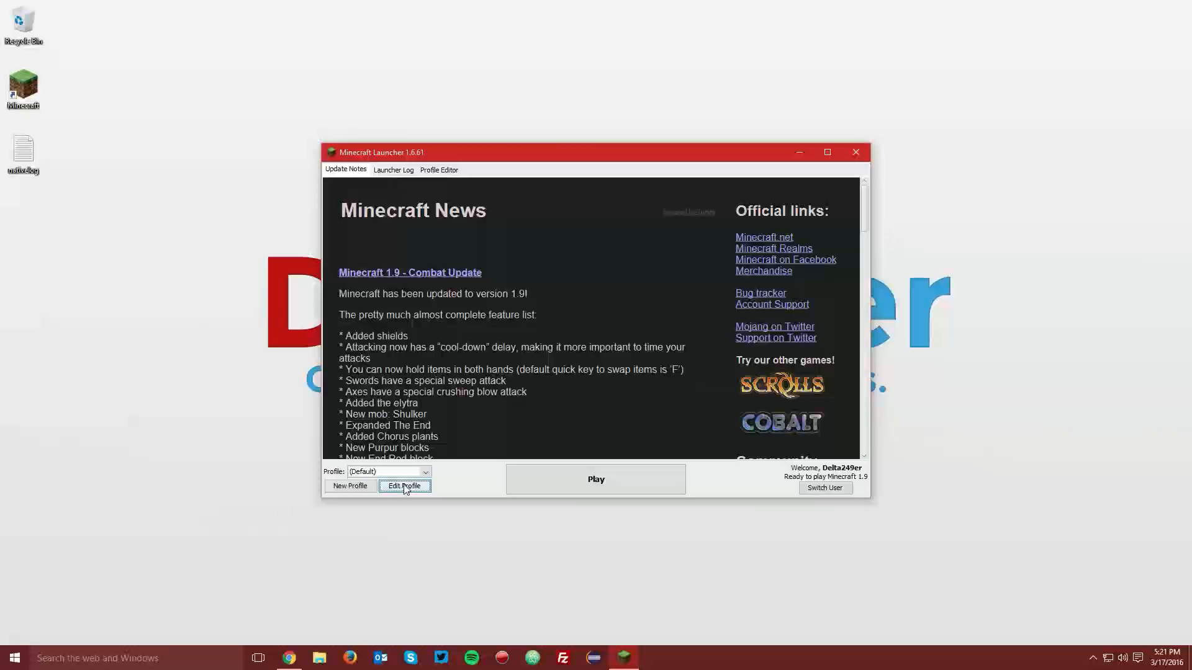
left_click(405, 485)
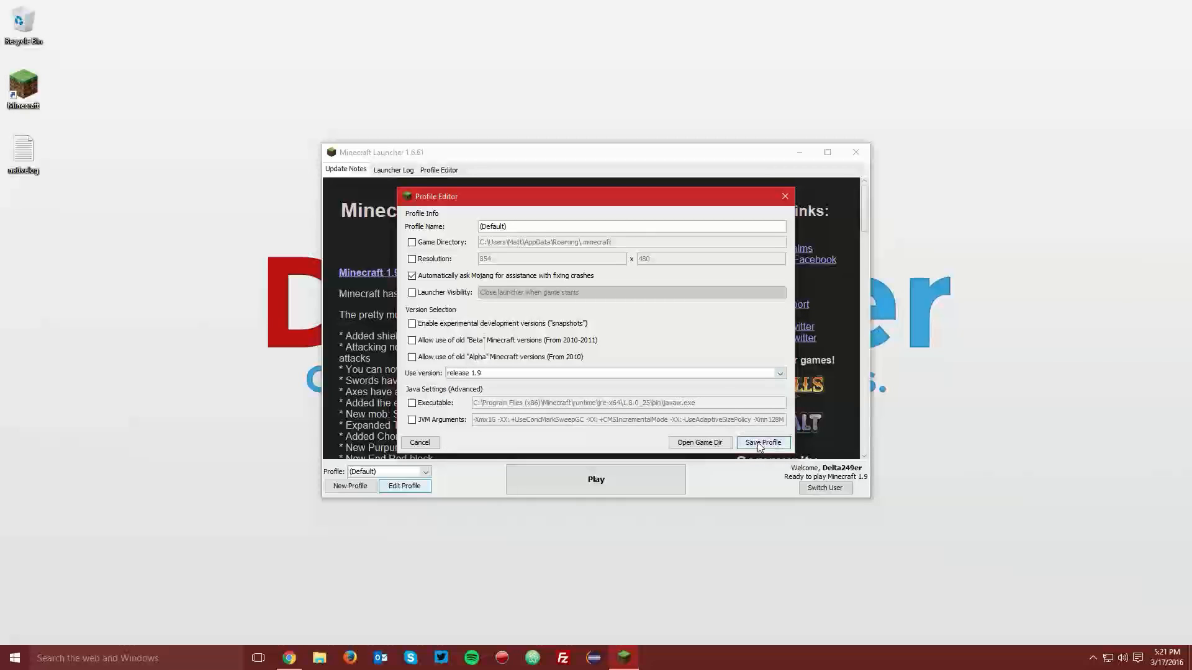
left_click(761, 442)
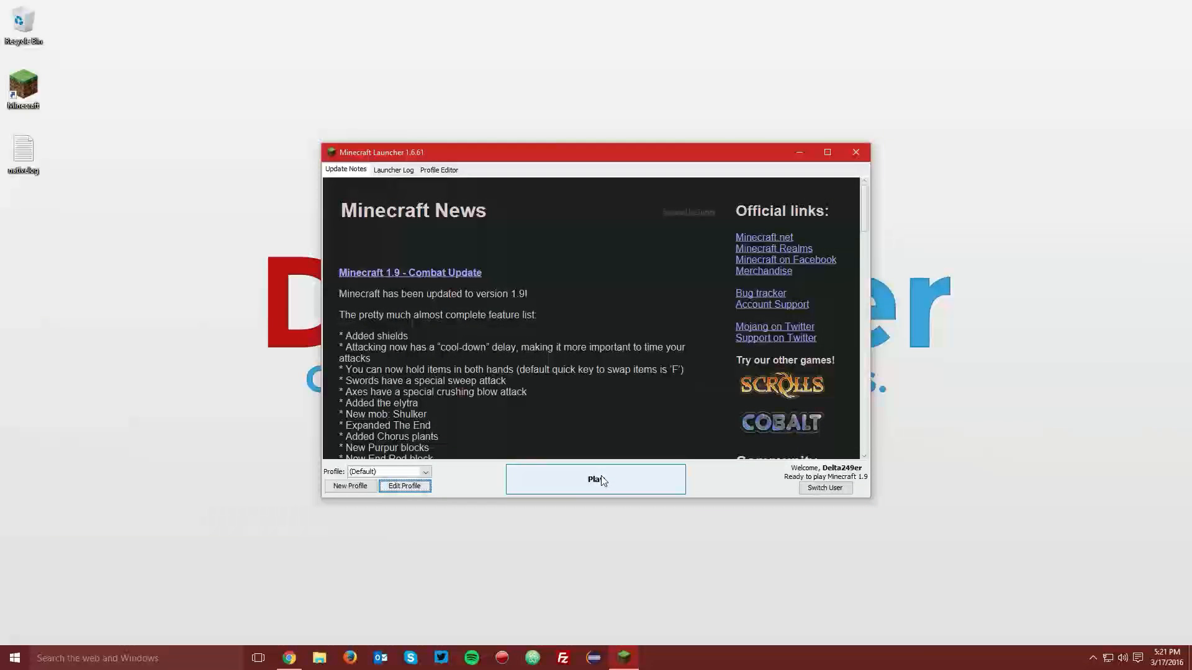
left_click(595, 479)
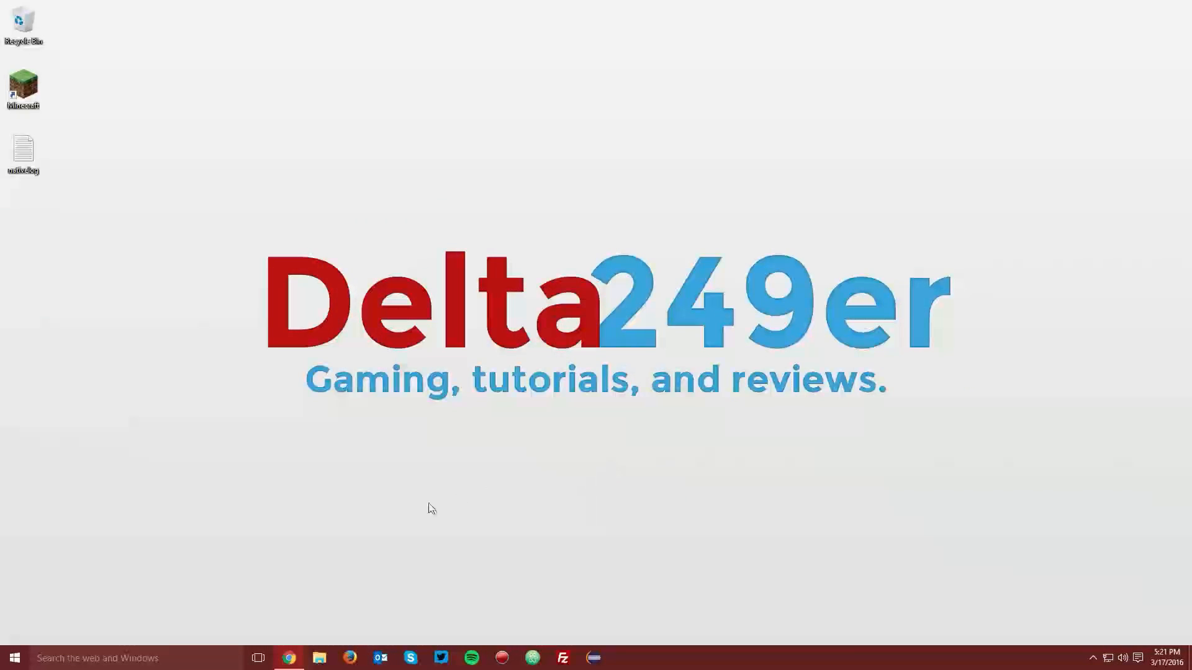
mouse_move(288, 658)
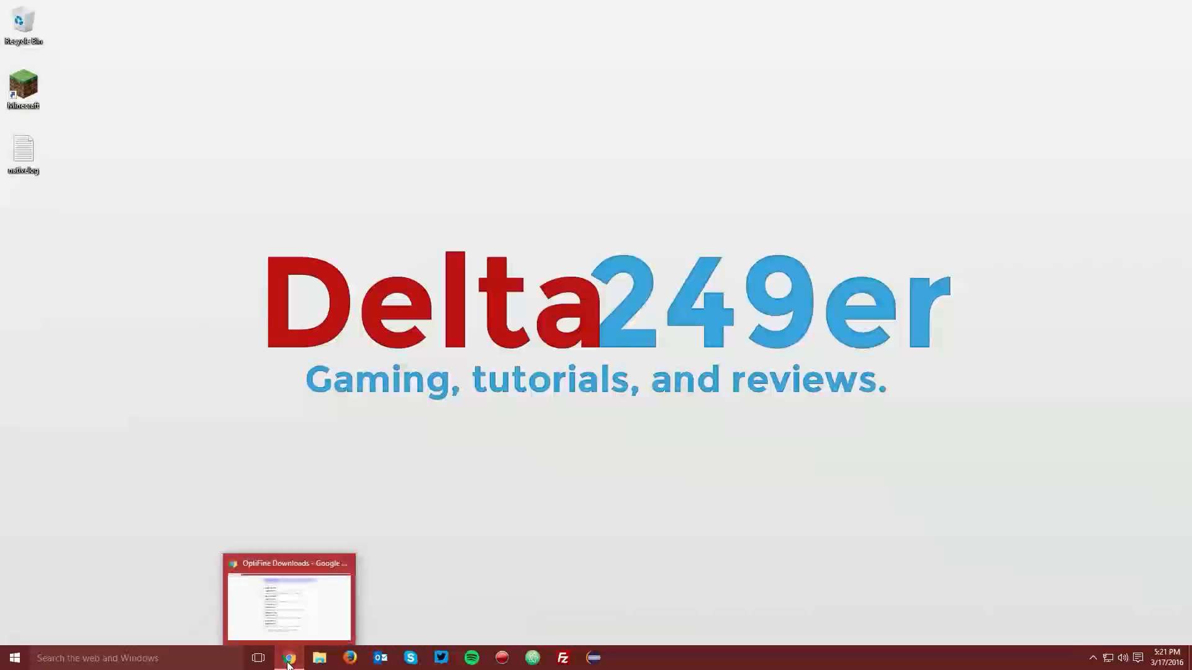
Step: Reveal the preview versions on optifine.net/downloads and start downloading OptiFine 1.9.0 HD U A1 pre
left_click(286, 658)
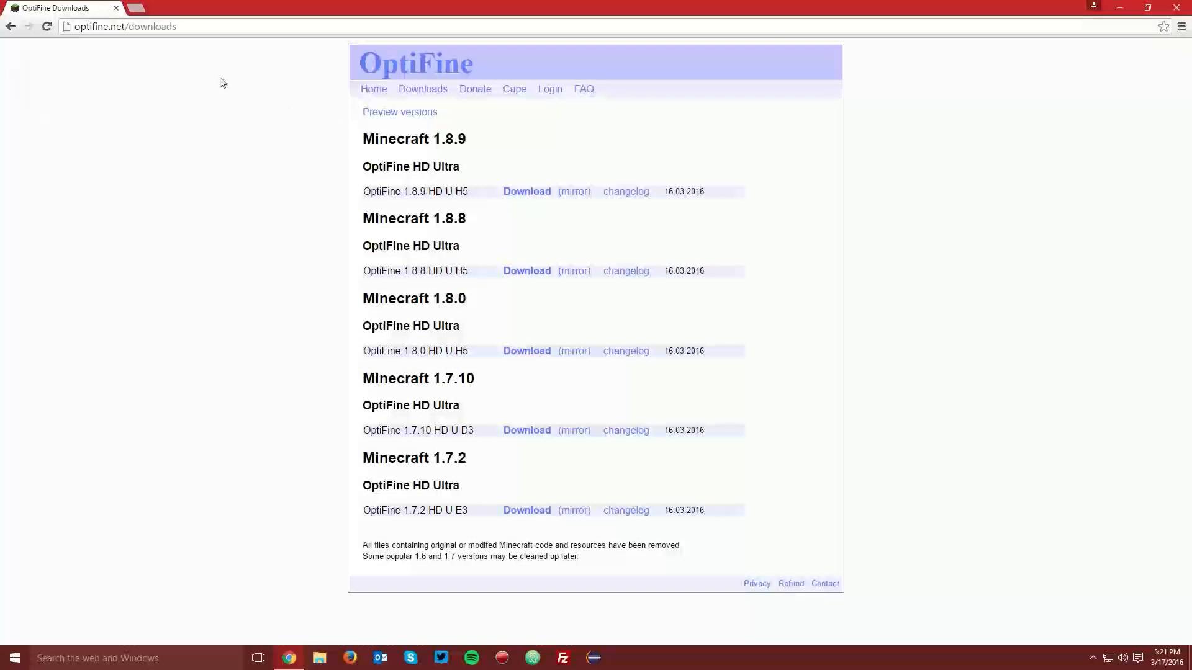
left_click(126, 26)
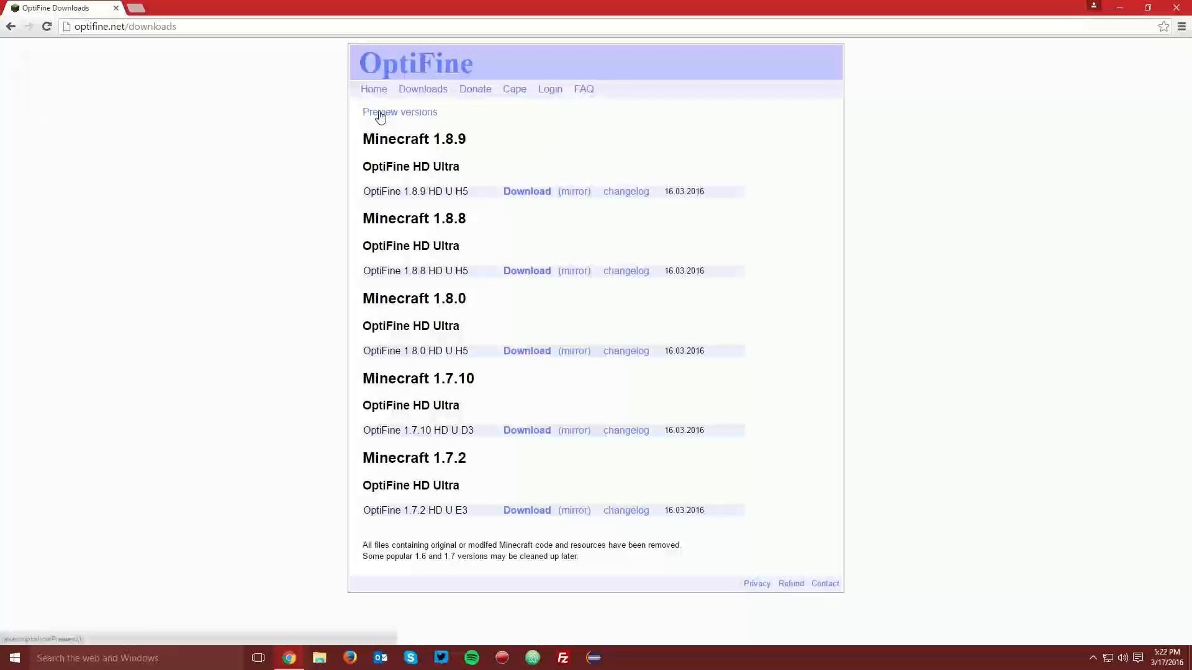
left_click(400, 111)
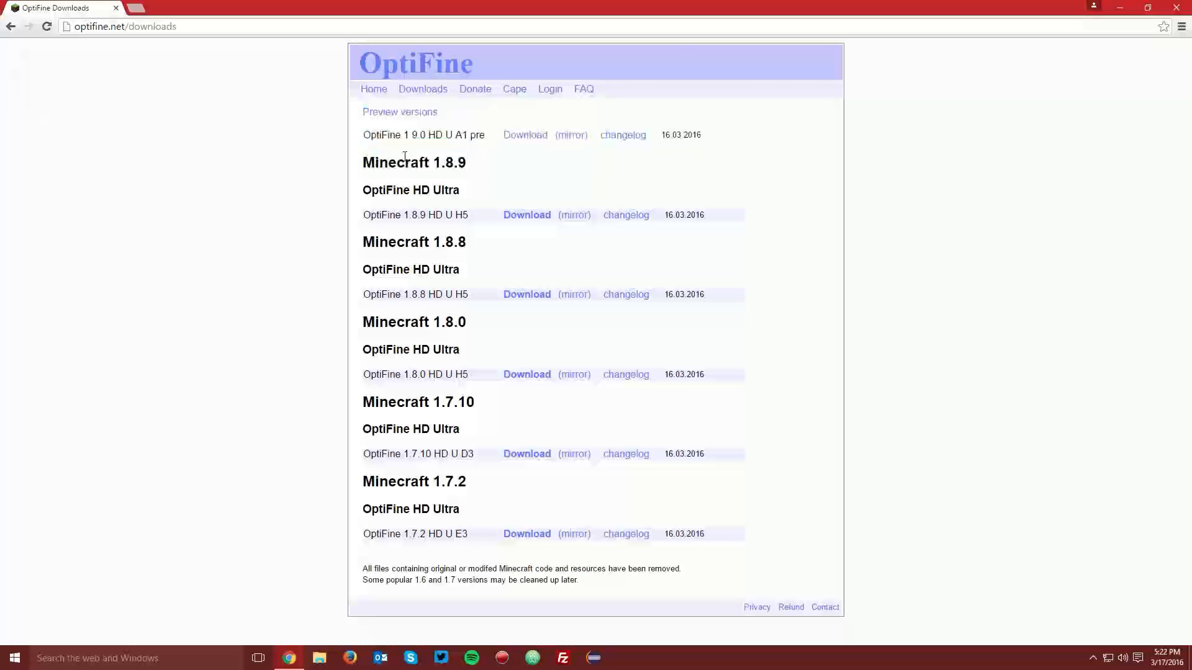
left_click(524, 134)
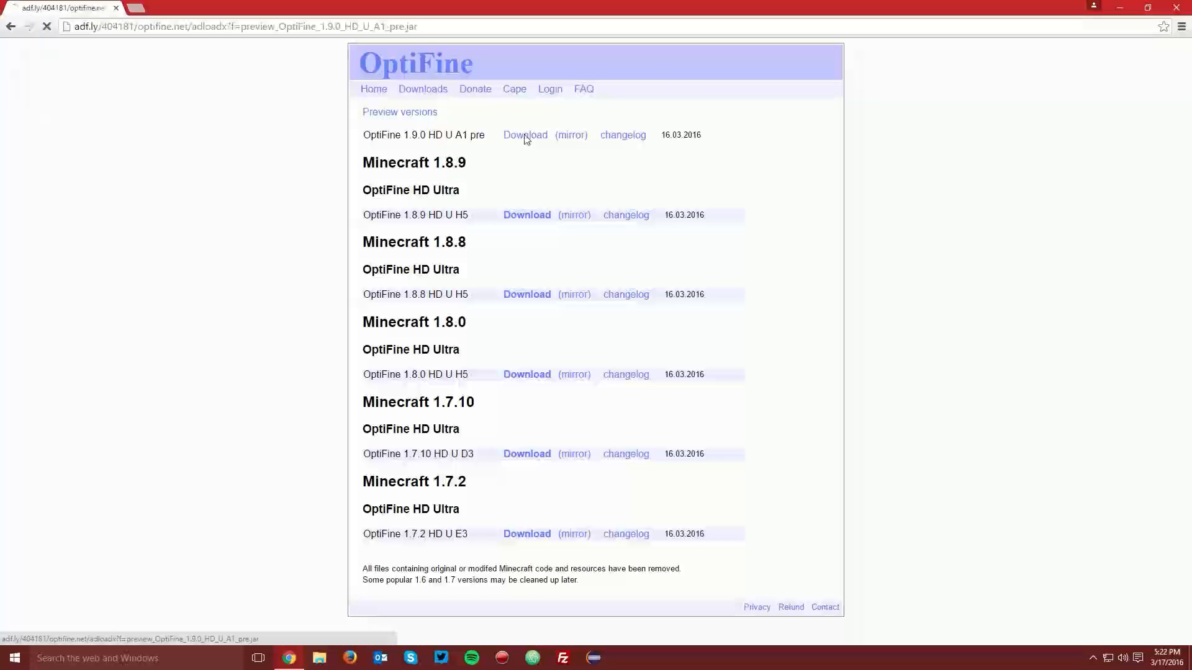
Step: Skip the ad page and save preview_OptiFine_1.9.0_HD_U_A1_pre.jar to the Desktop
left_click(524, 134)
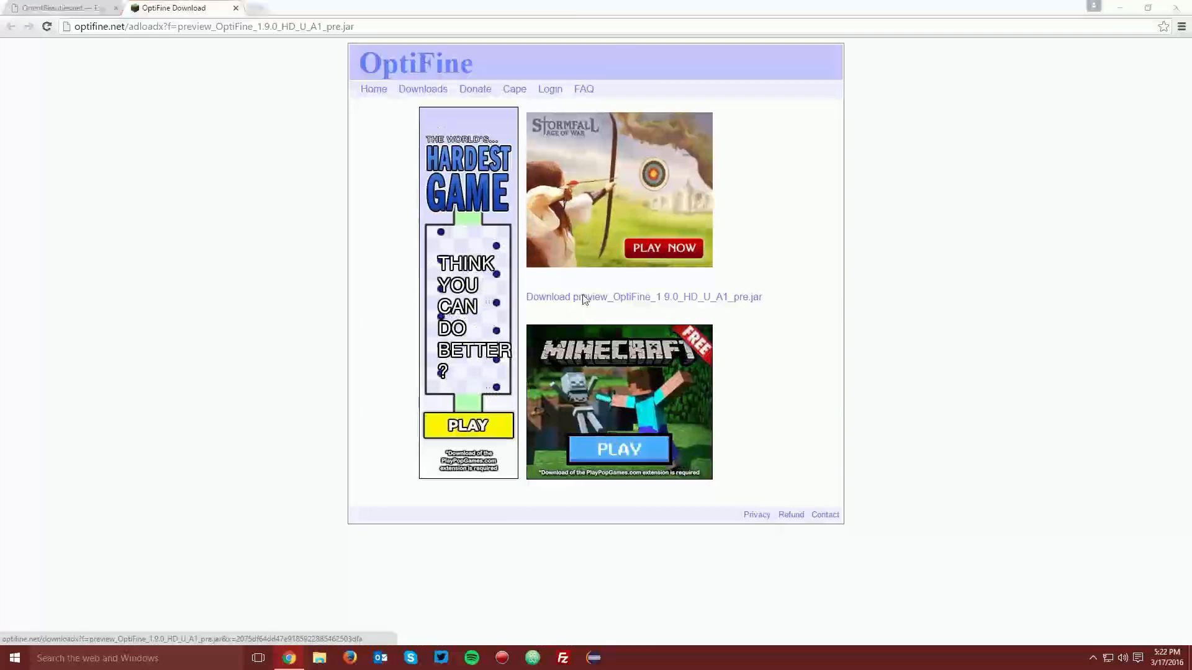
left_click(643, 297)
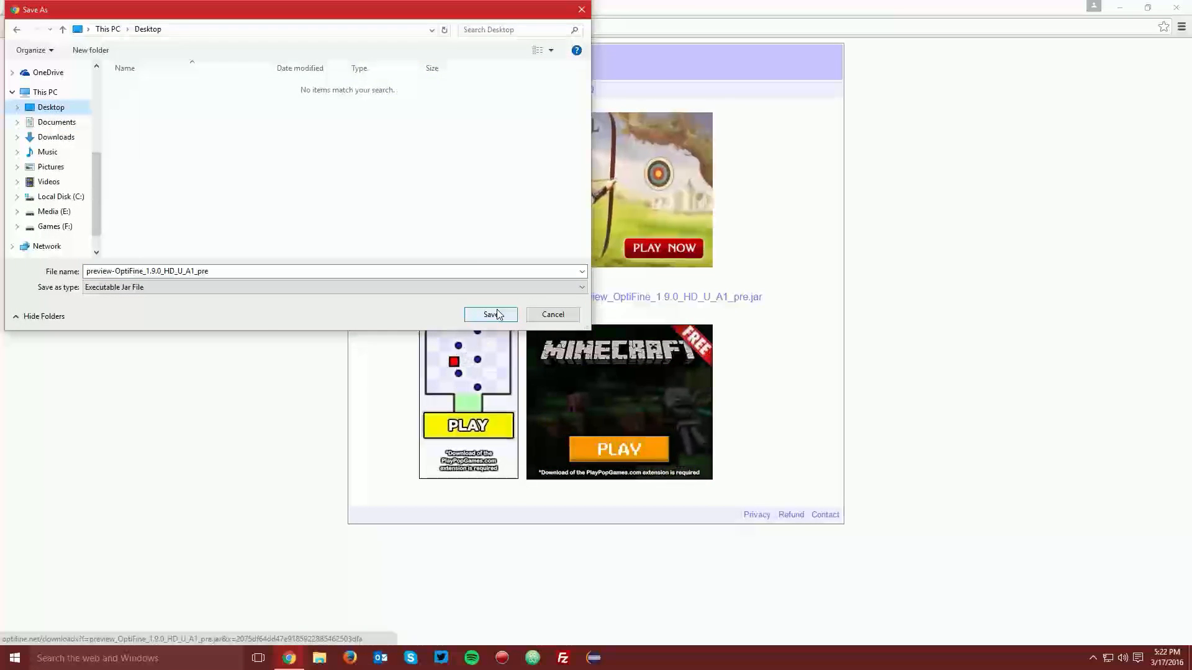
left_click(490, 314)
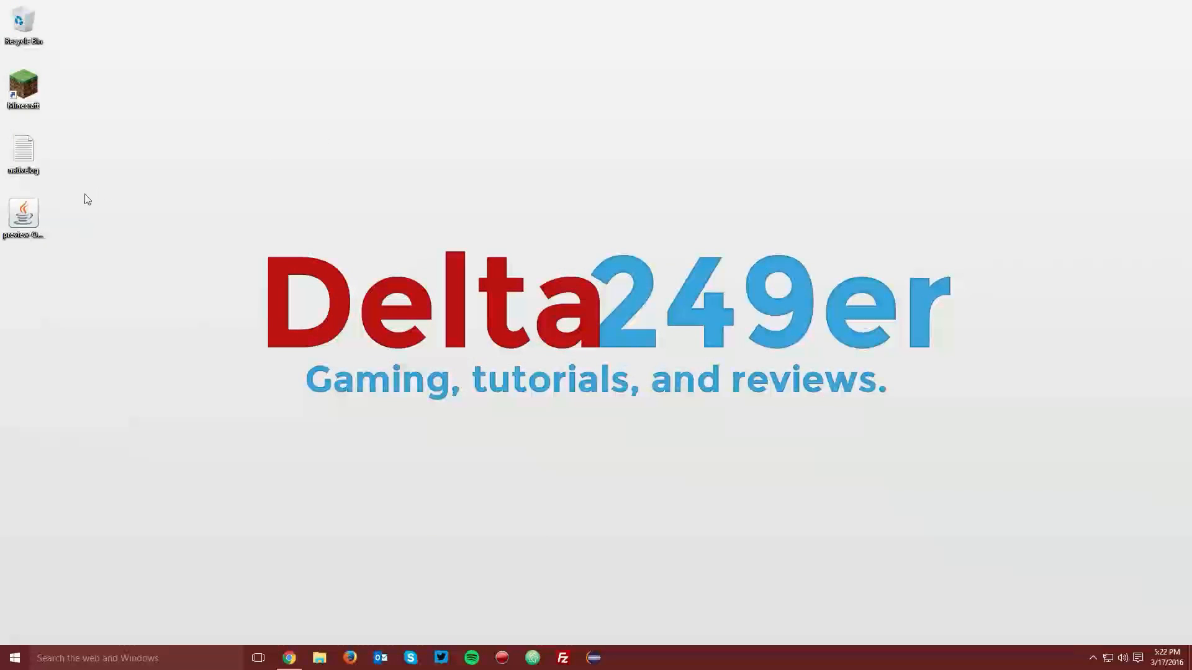
Step: Run the downloaded jar with Java and install OptiFine HD U A1 pre into the launcher
right_click(22, 212)
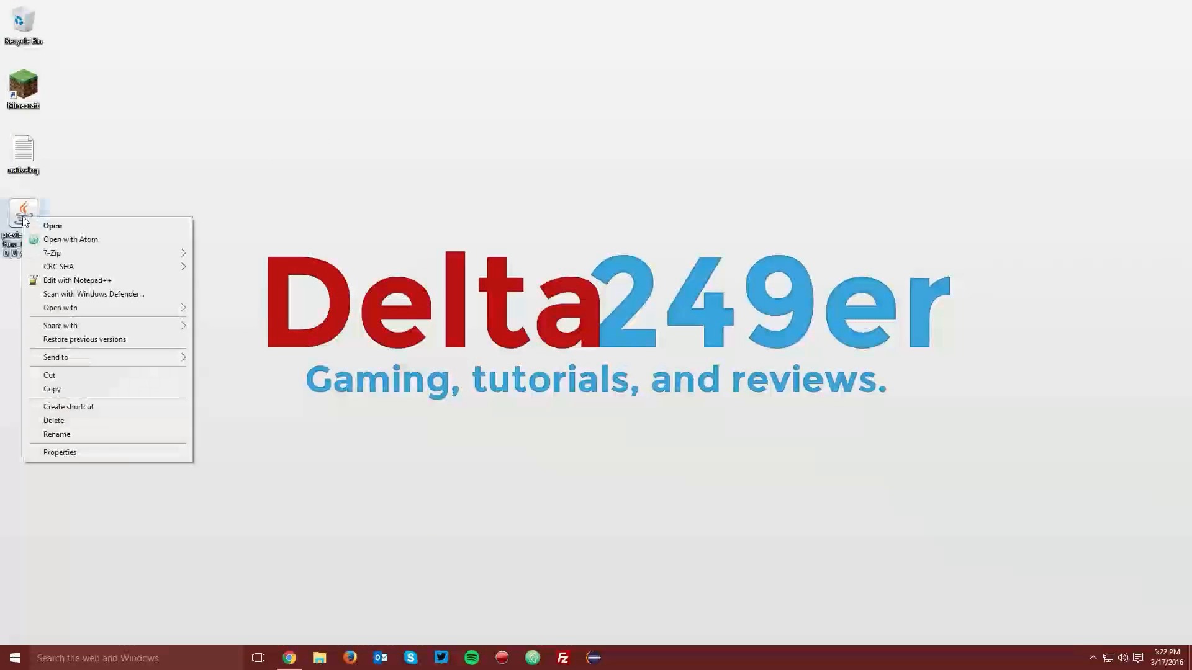
mouse_move(53, 253)
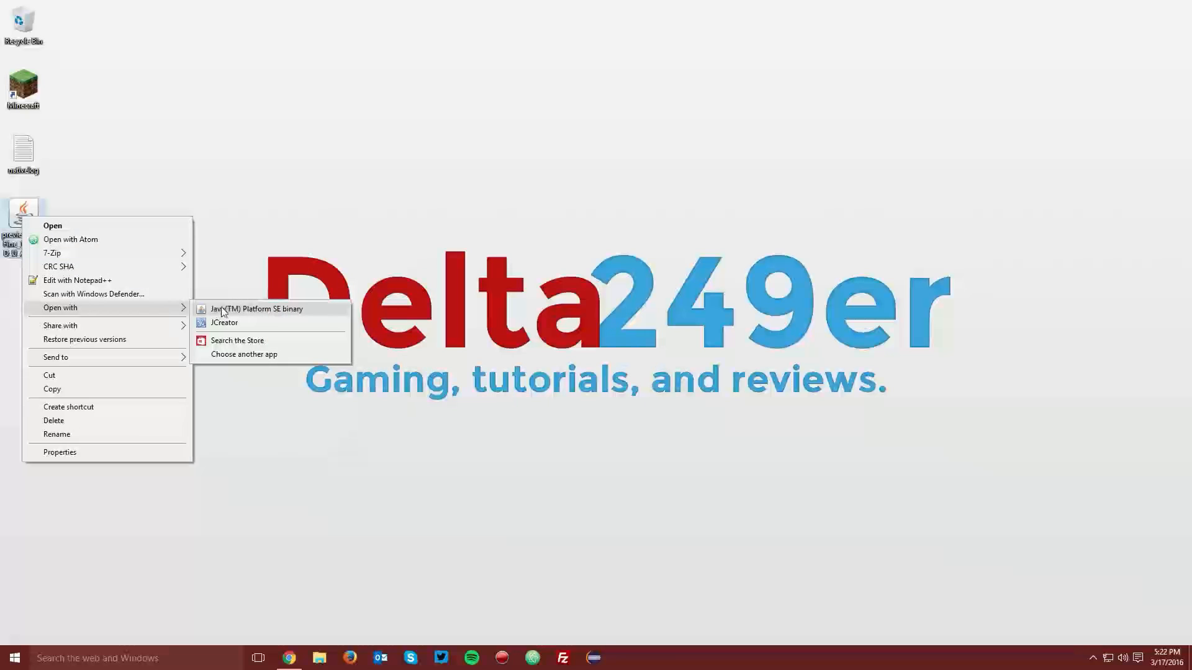
left_click(258, 312)
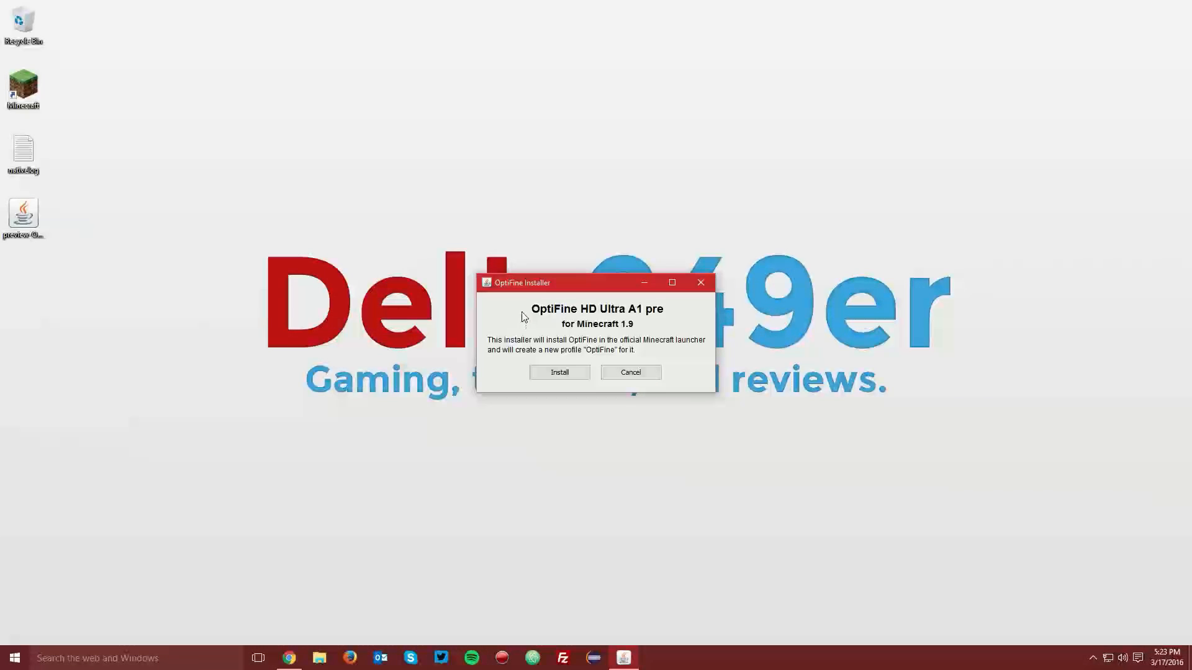
mouse_move(551, 365)
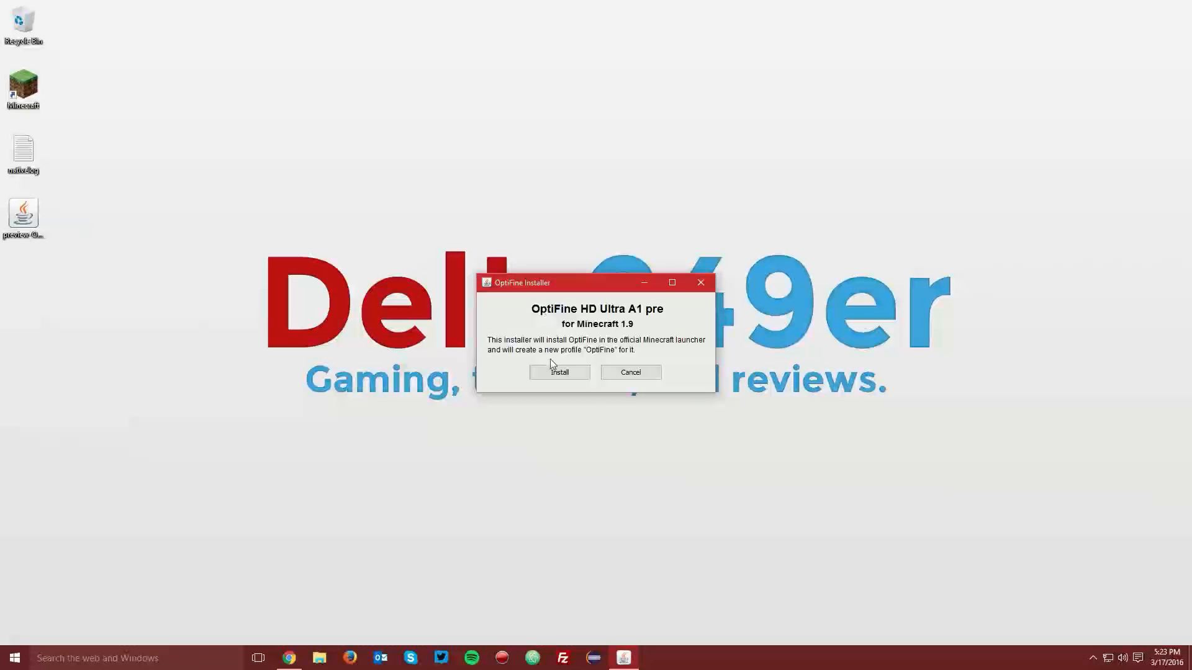
left_click(559, 373)
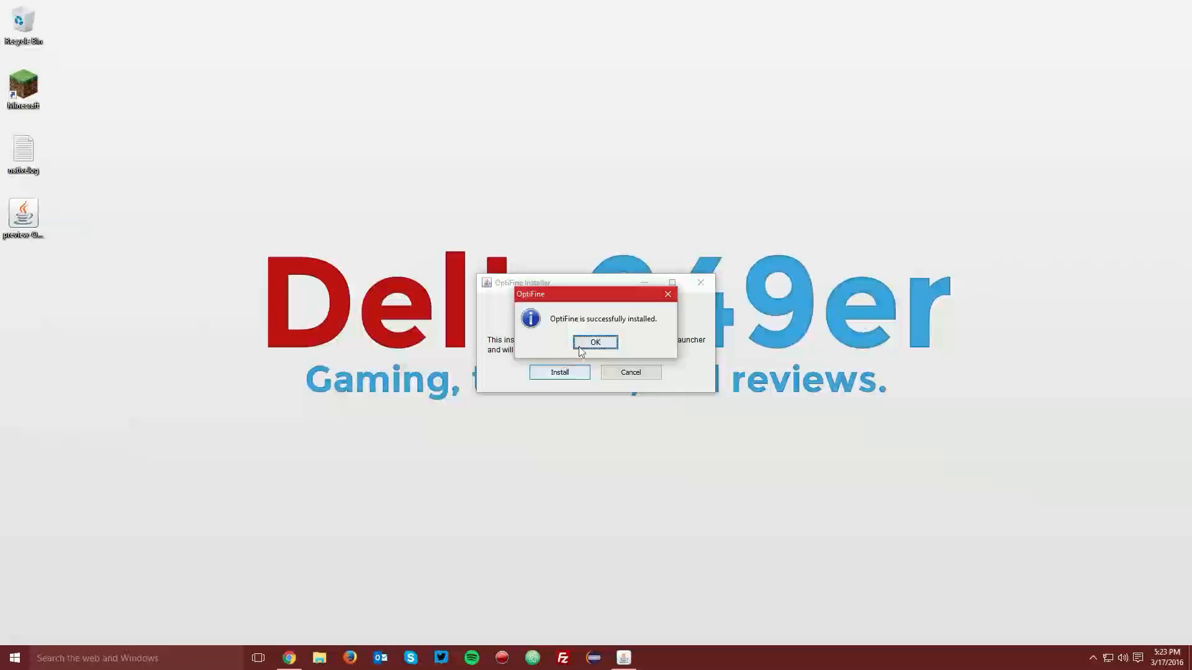
left_click(595, 343)
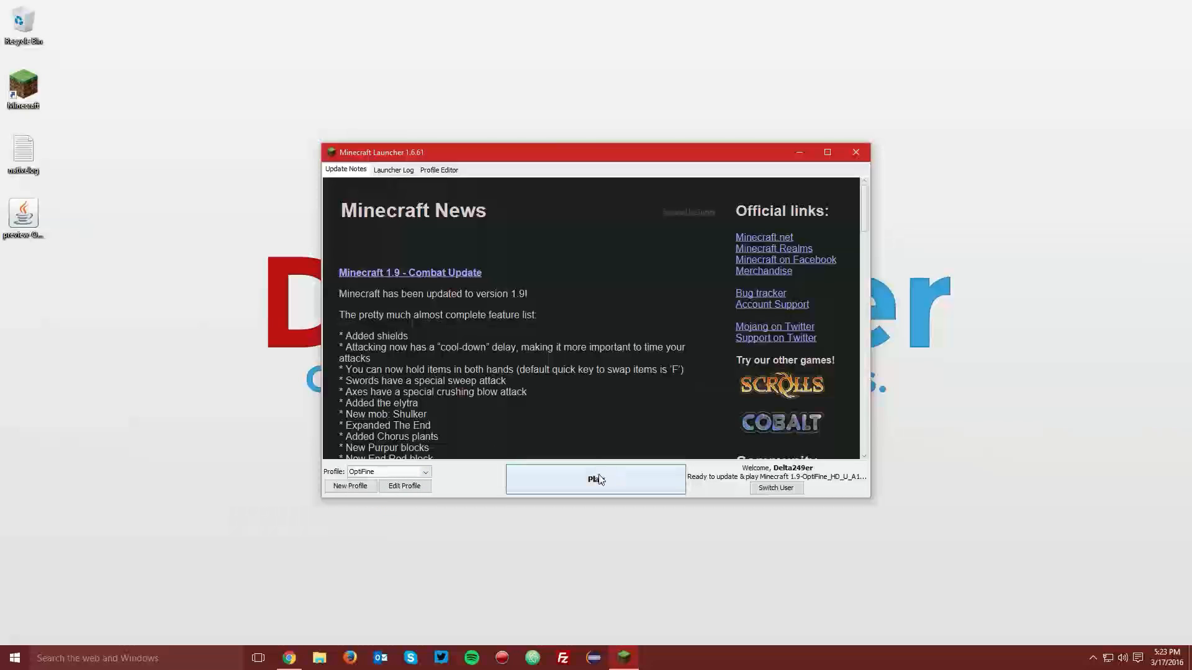
Step: Start the game with the OptiFine profile and enter a singleplayer world
left_click(596, 479)
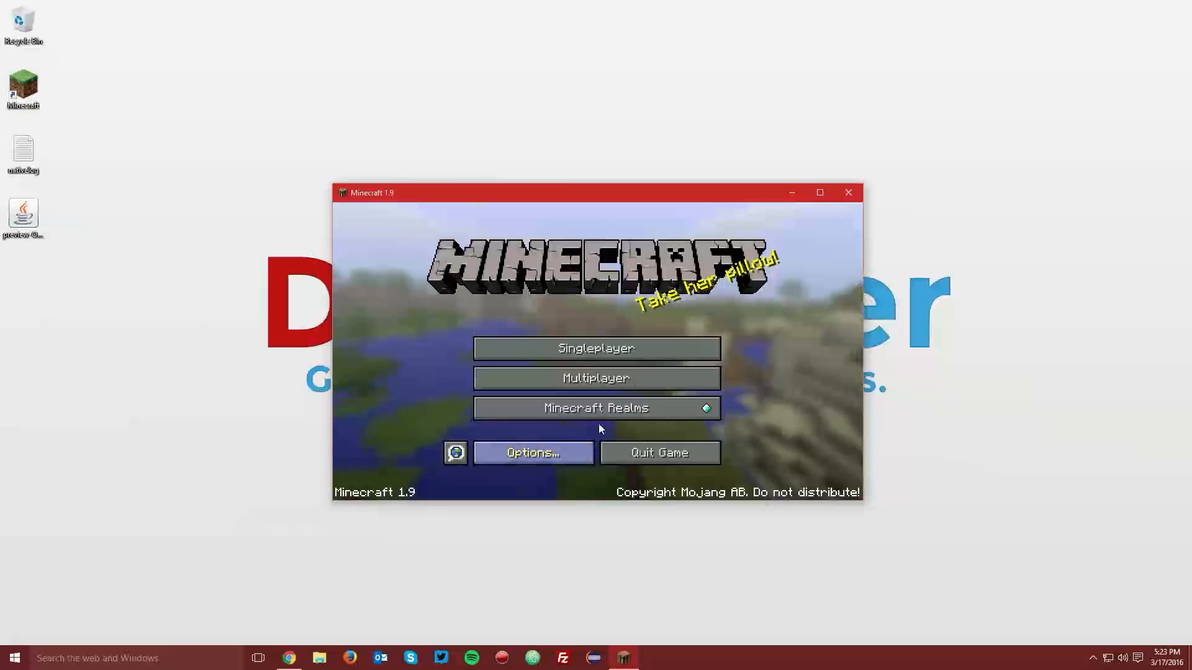
left_click(596, 347)
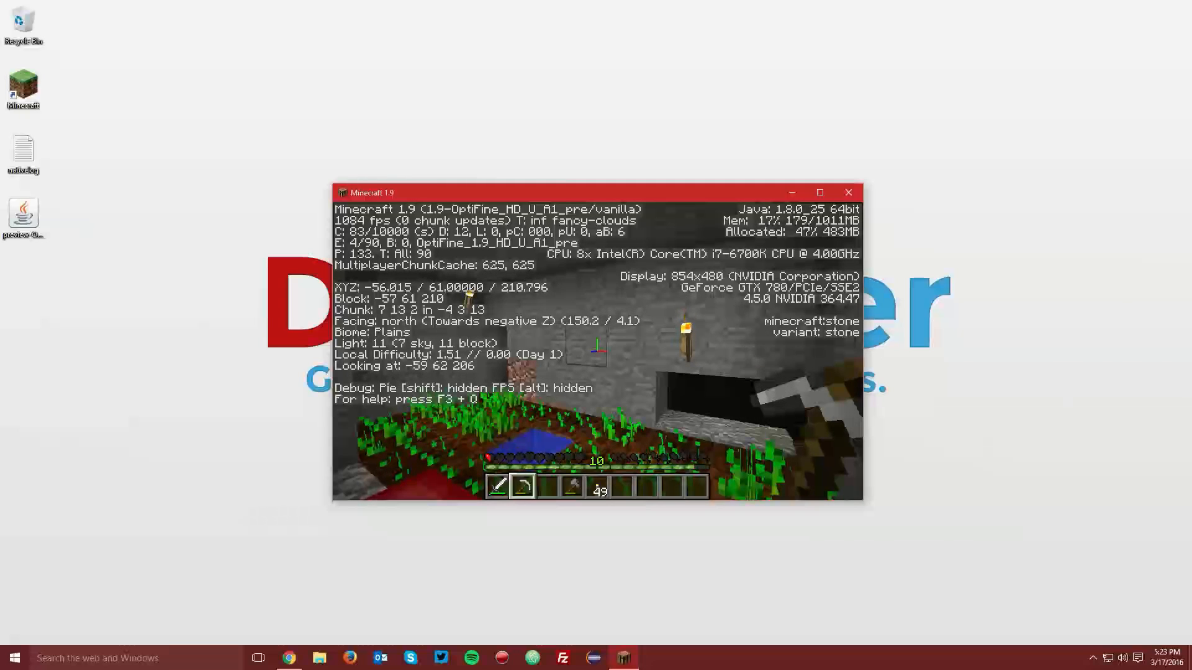
key("Escape")
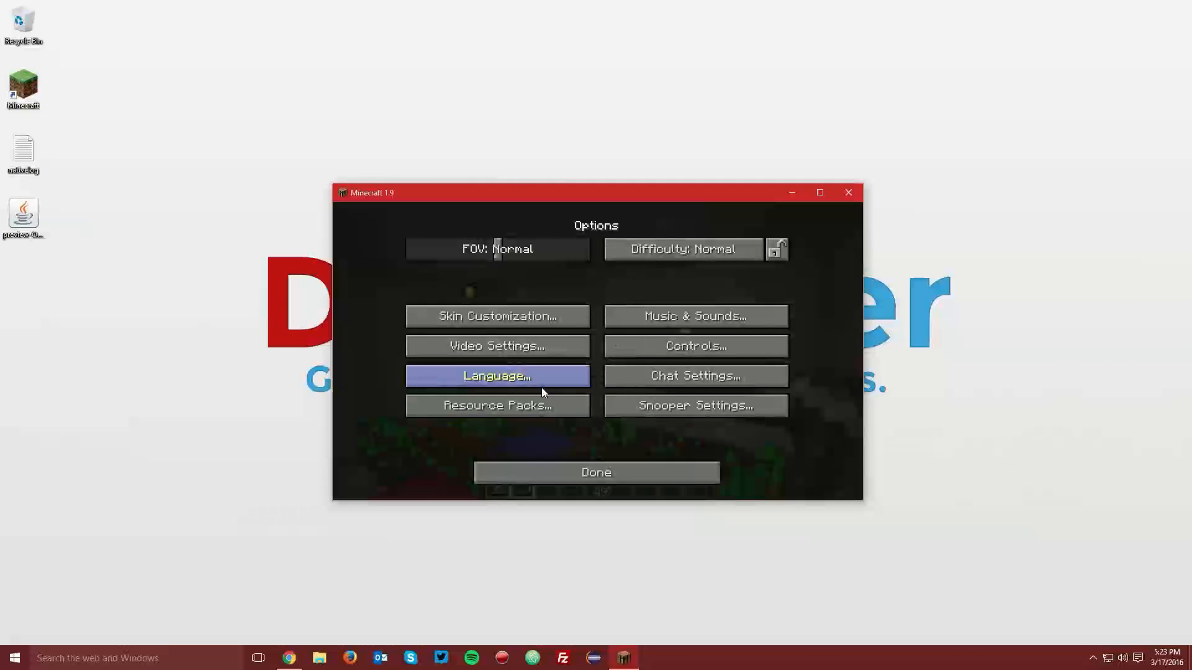
left_click(497, 347)
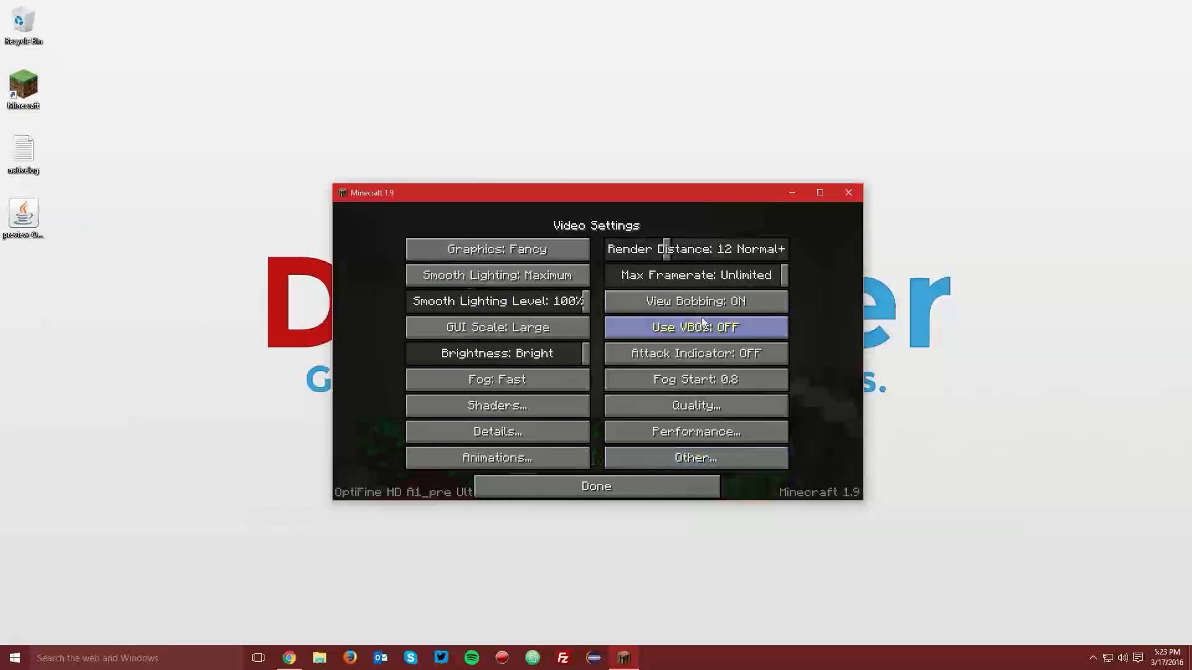
mouse_move(726, 216)
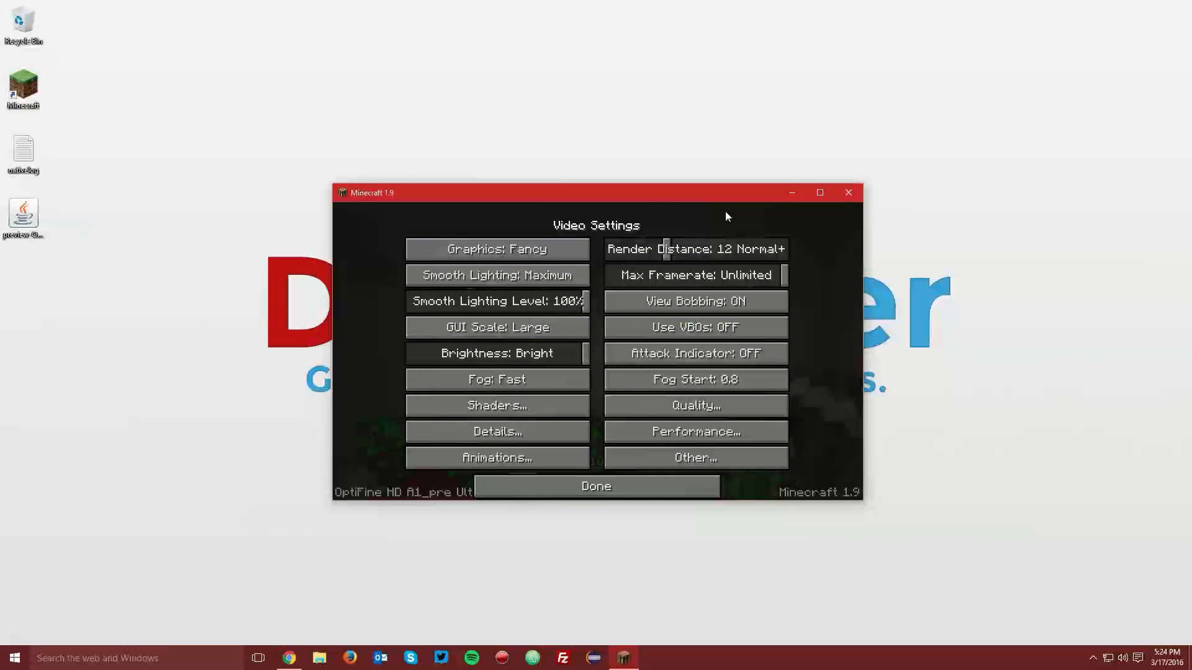
left_click(595, 486)
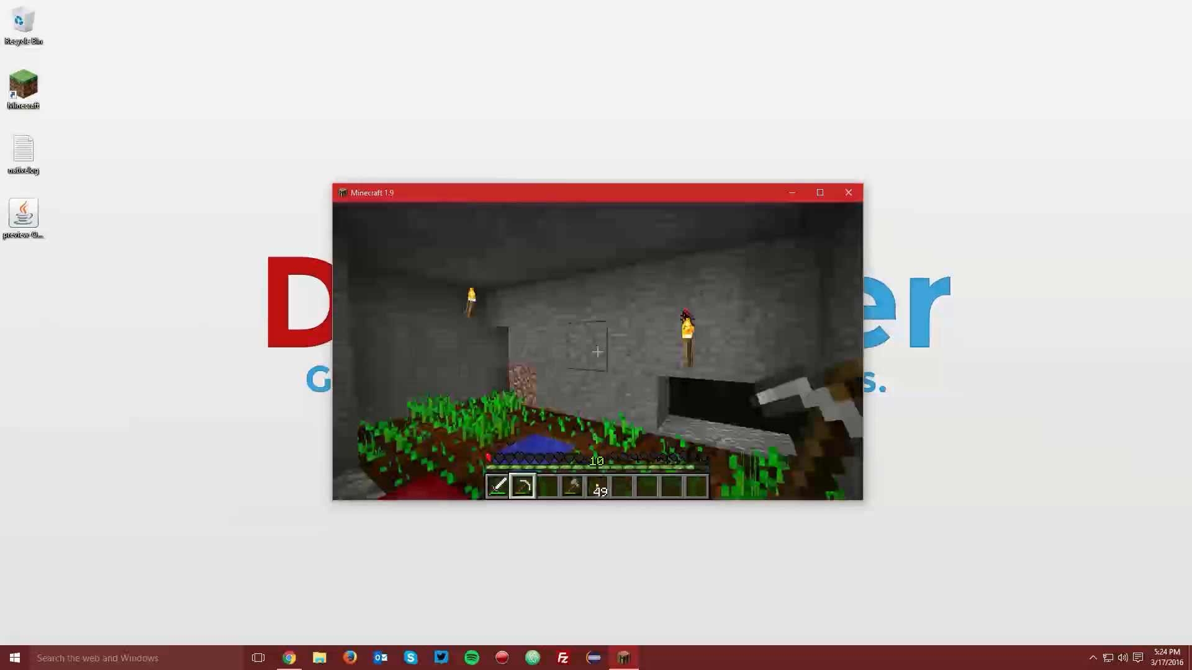